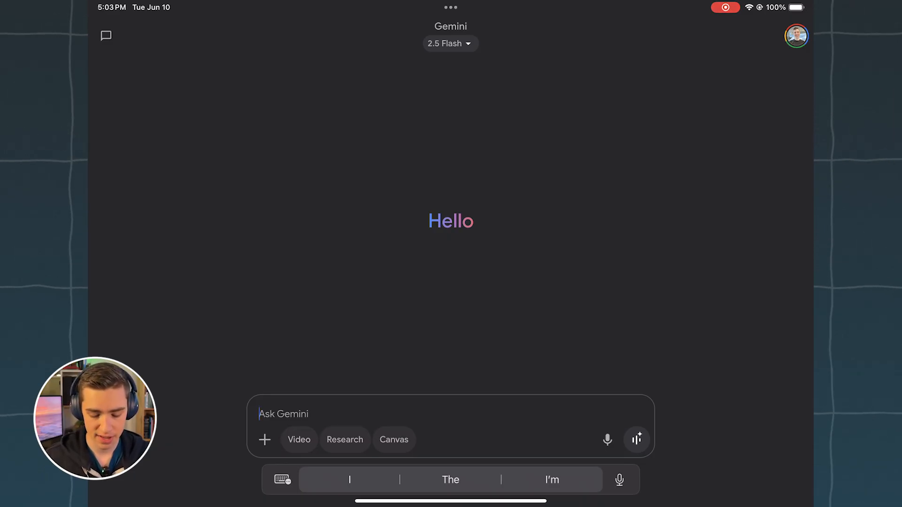
Step: Begin a Gemini Live voice conversation from the waveform button beside the Ask Gemini box
click(637, 440)
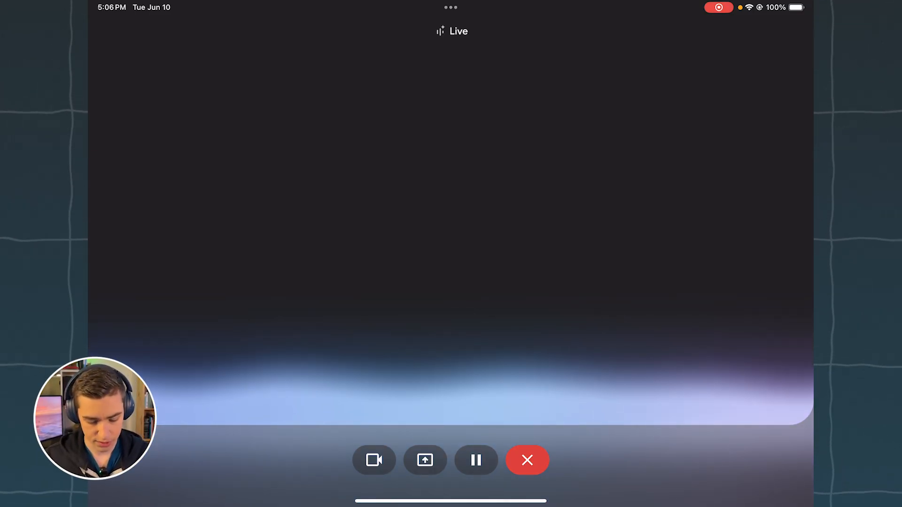
click(374, 461)
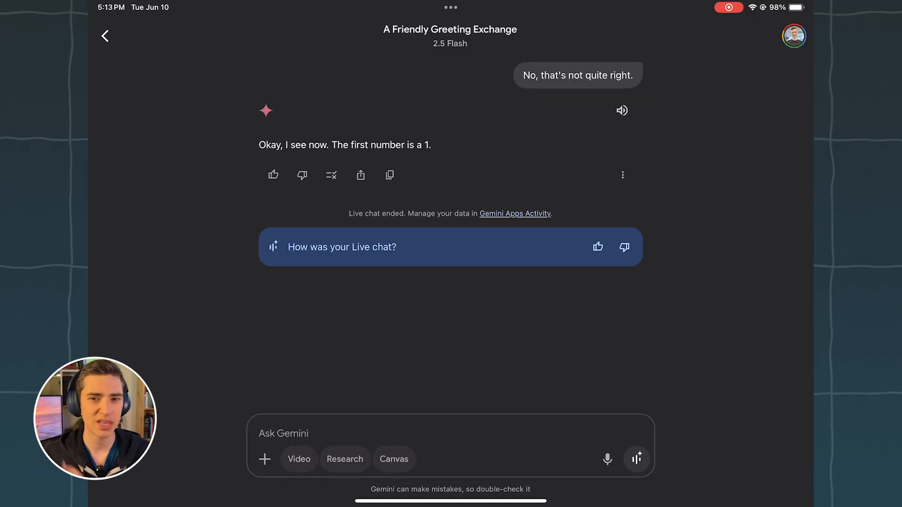
Step: Launch another Gemini Live voice chat from the chat thread
click(637, 458)
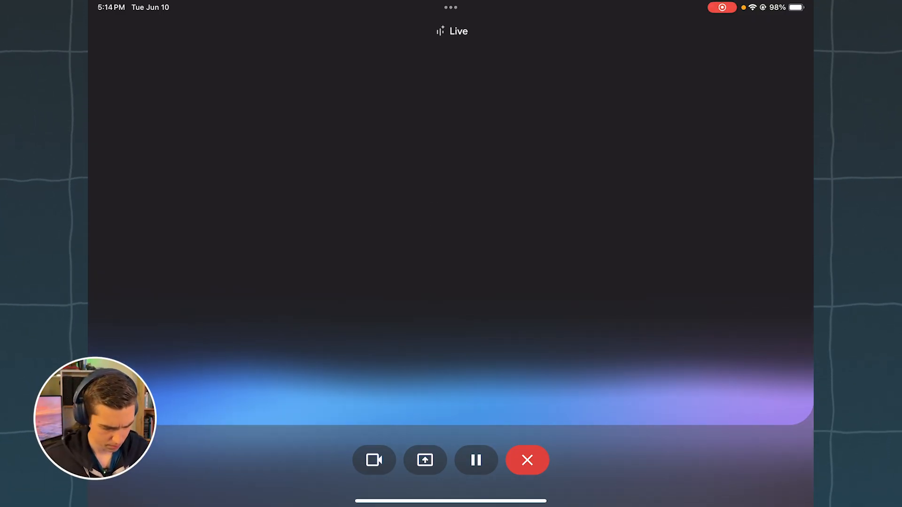
Step: Interact with the active Gemini Live session about the Cat Coffee logo
click(374, 460)
text(Create th)
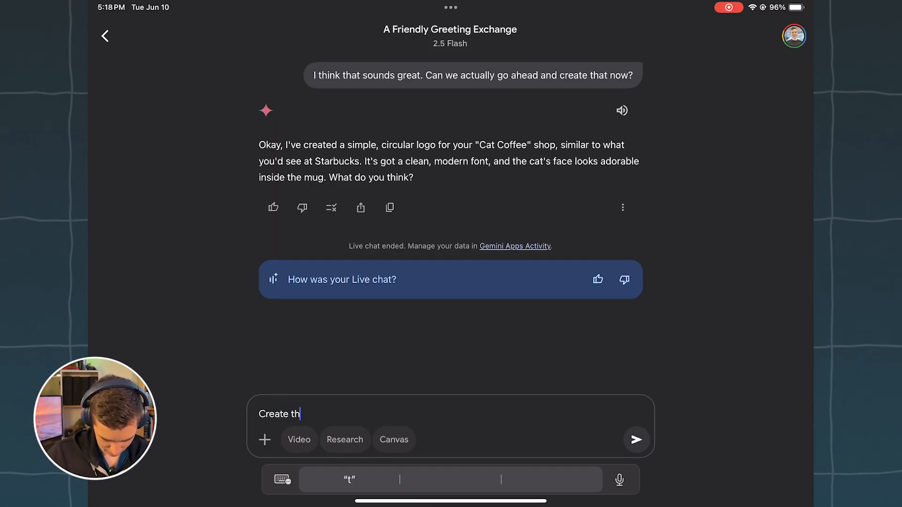
Step: Leave the enlarged smiling-cat image and return to the chat to start a new prompt
click(636, 439)
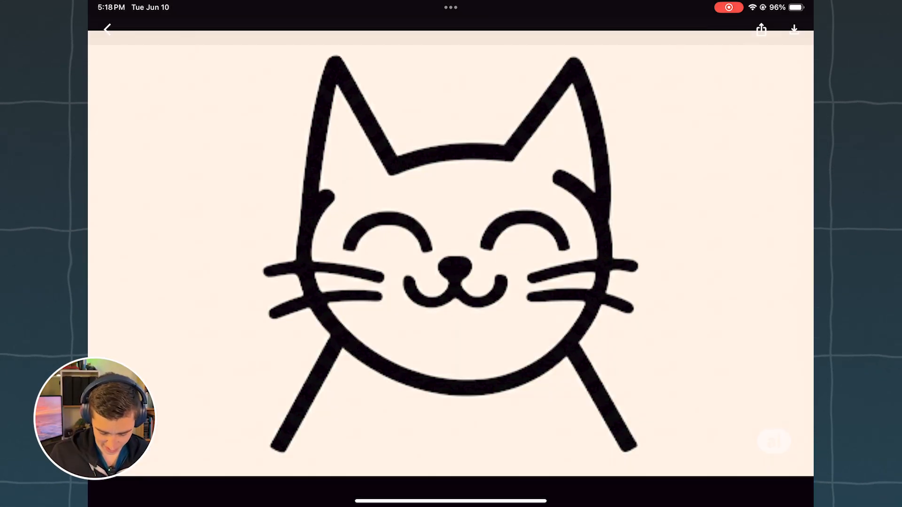
click(107, 27)
text(Cre)
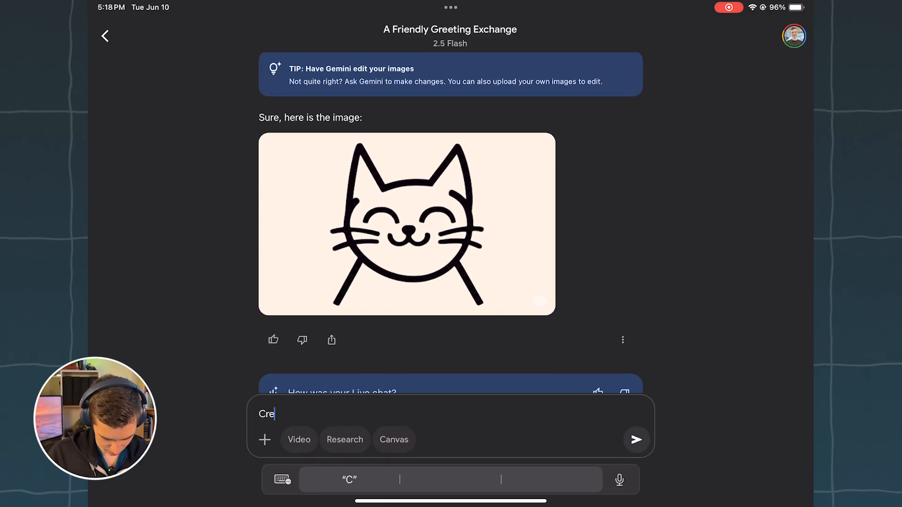
Step: Send 'Create the logo' with the photo of the hand-drawn Cat Coffee sketch attached
click(265, 440)
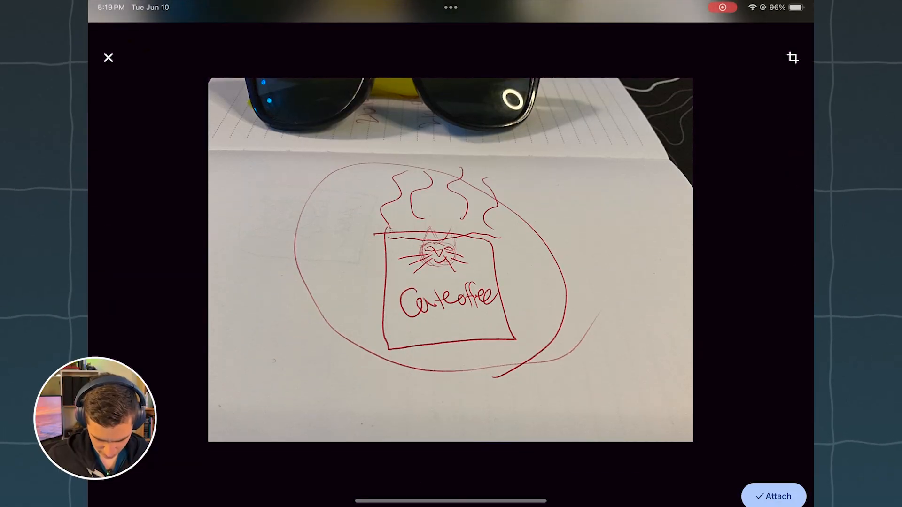
click(781, 496)
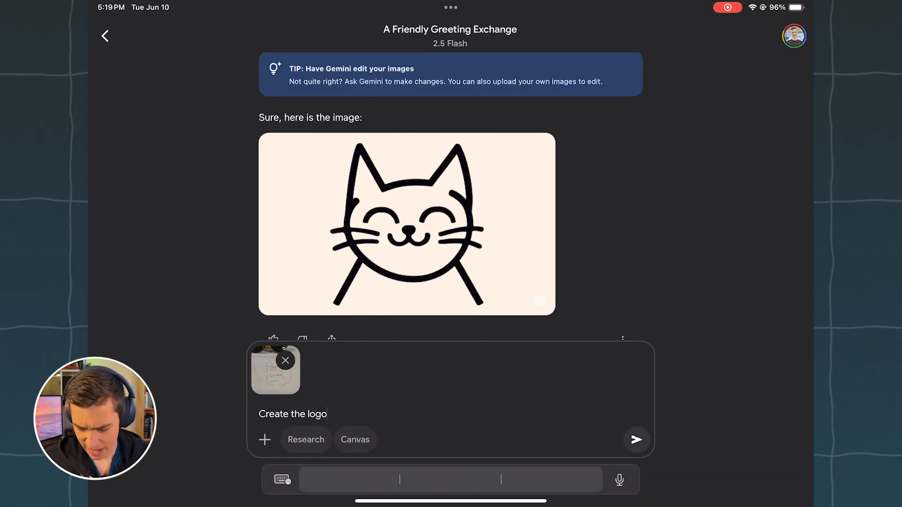
click(636, 440)
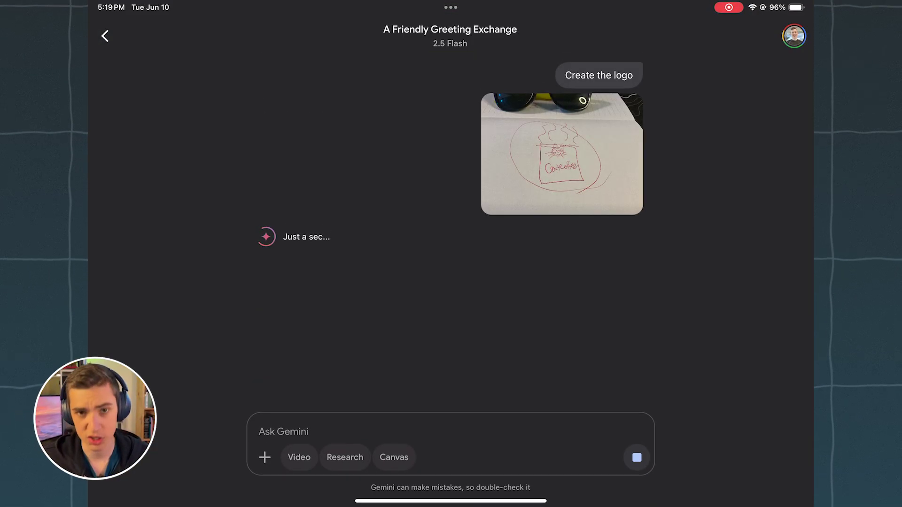